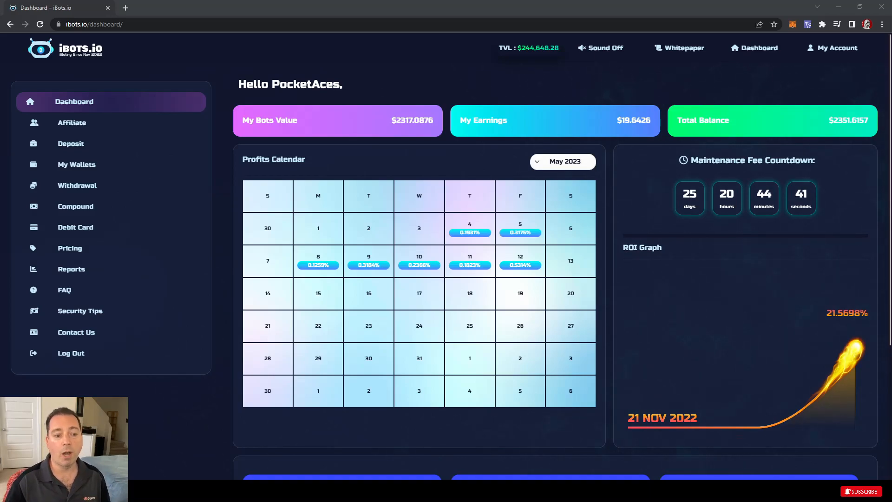
{"action": "mouse_move", "coordinate": [677, 434]}
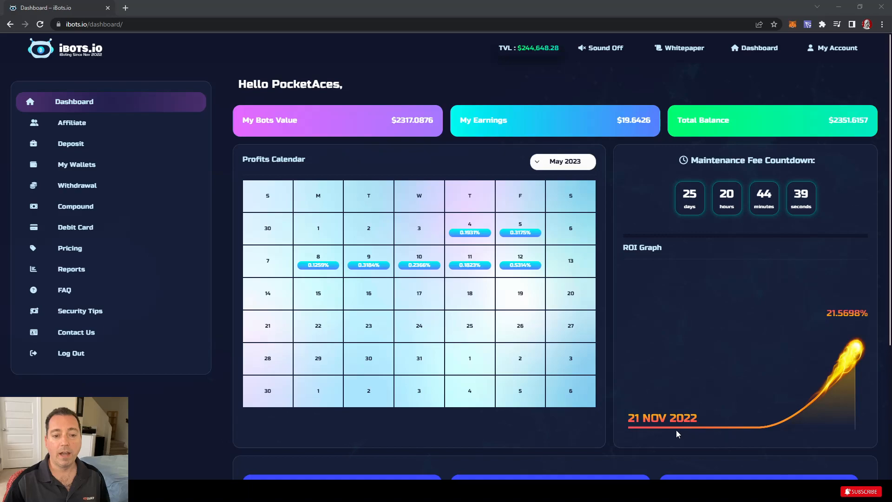
{"action": "mouse_move", "coordinate": [638, 384]}
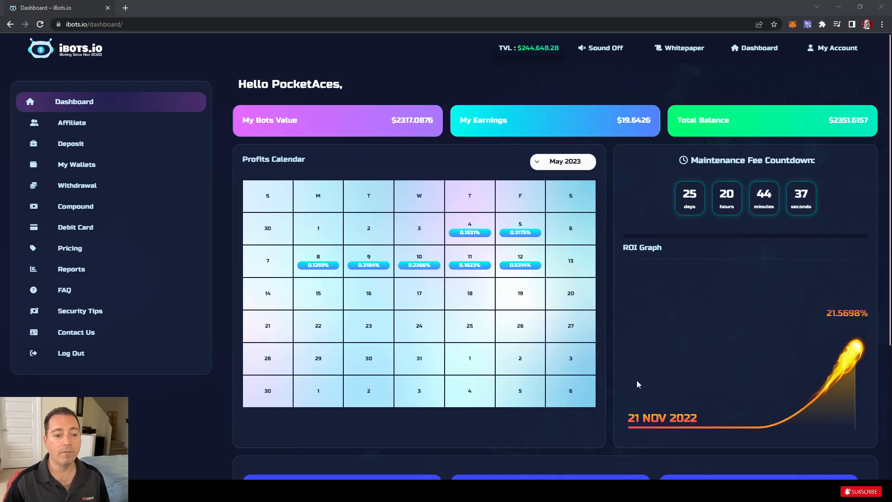
{"action": "mouse_move", "coordinate": [595, 362]}
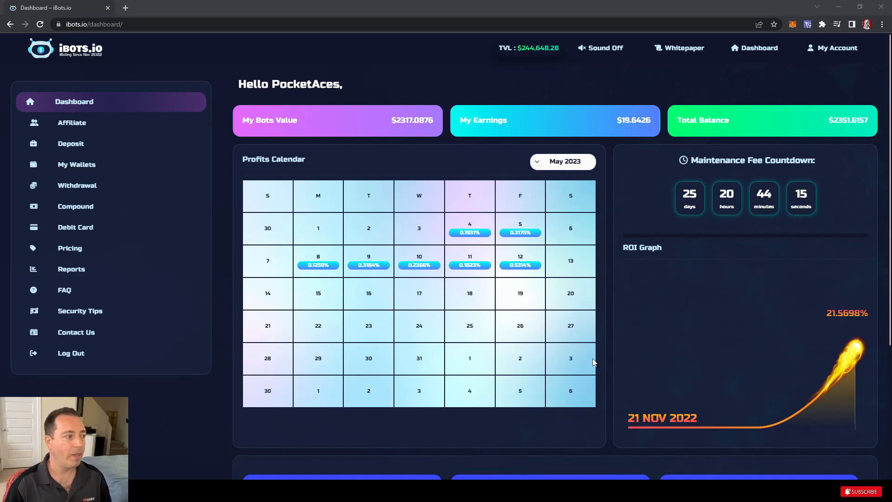
{"action": "mouse_move", "coordinate": [777, 389]}
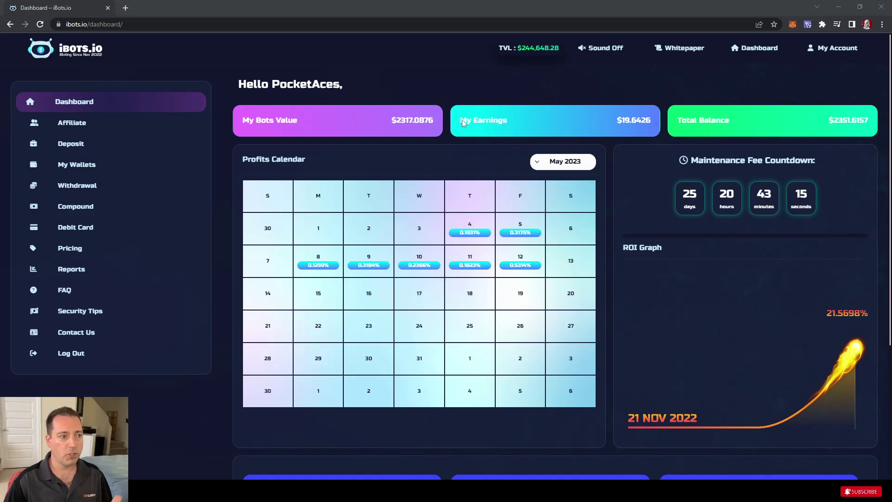
{"action": "mouse_move", "coordinate": [502, 122]}
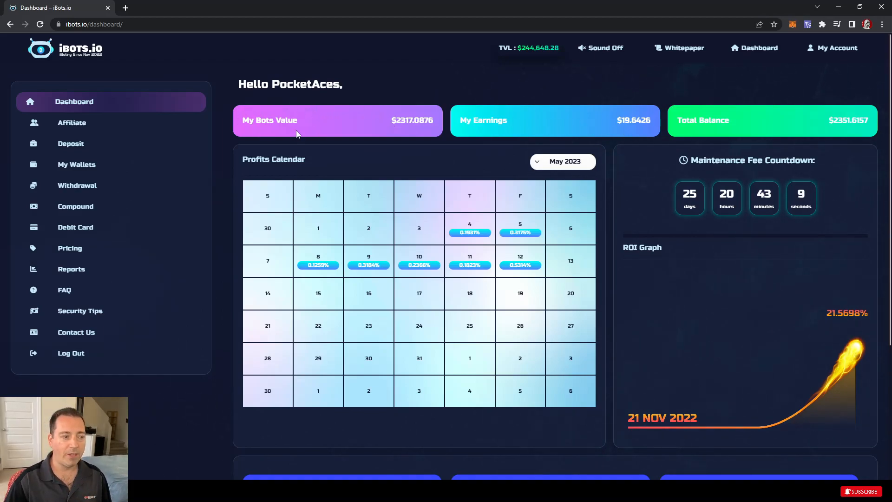
{"action": "mouse_move", "coordinate": [625, 113]}
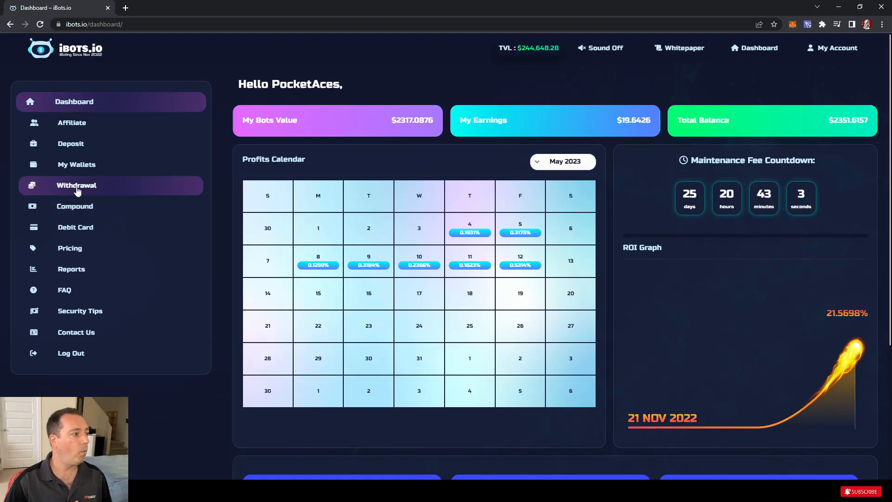
- Open the Withdrawal page showing fee rules ($5 up to $499, 1% from $500) and history
{"action": "left_click", "coordinate": [76, 185]}
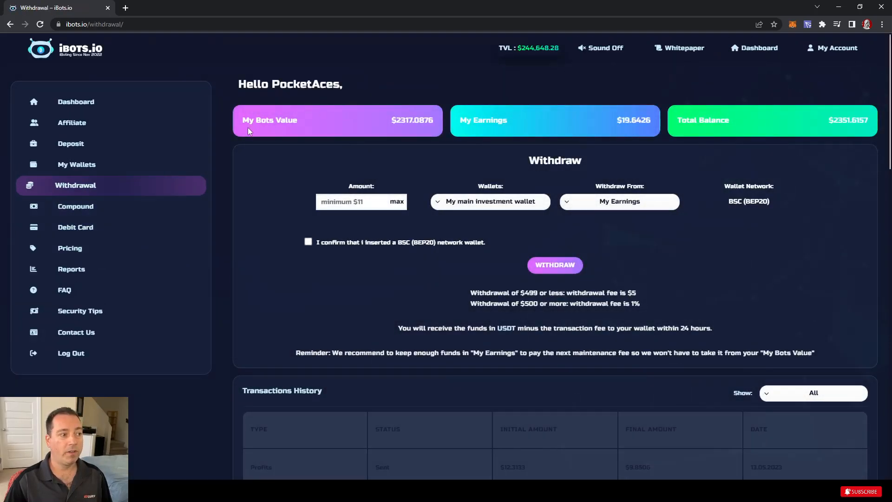
{"action": "mouse_move", "coordinate": [573, 135]}
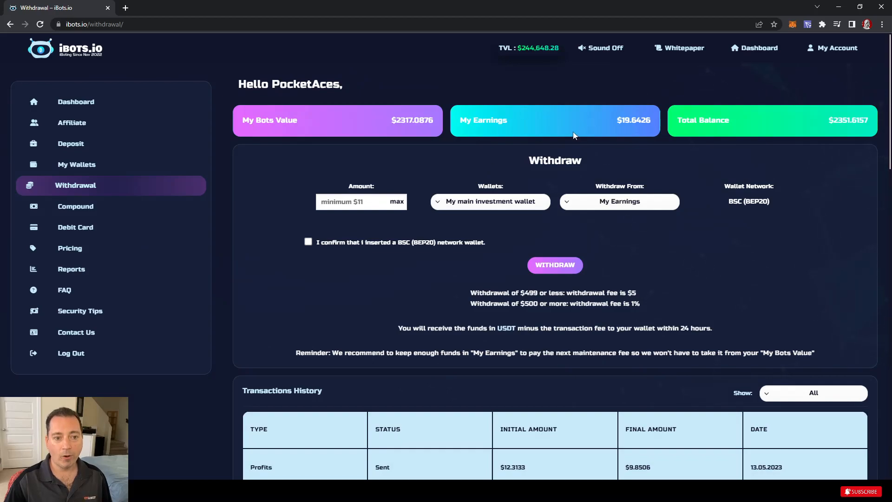
{"action": "mouse_move", "coordinate": [584, 296]}
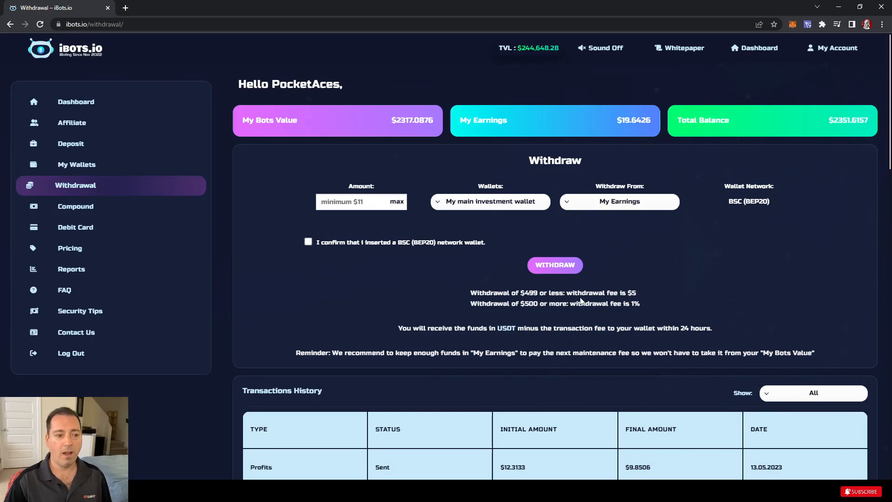
{"action": "mouse_move", "coordinate": [503, 322]}
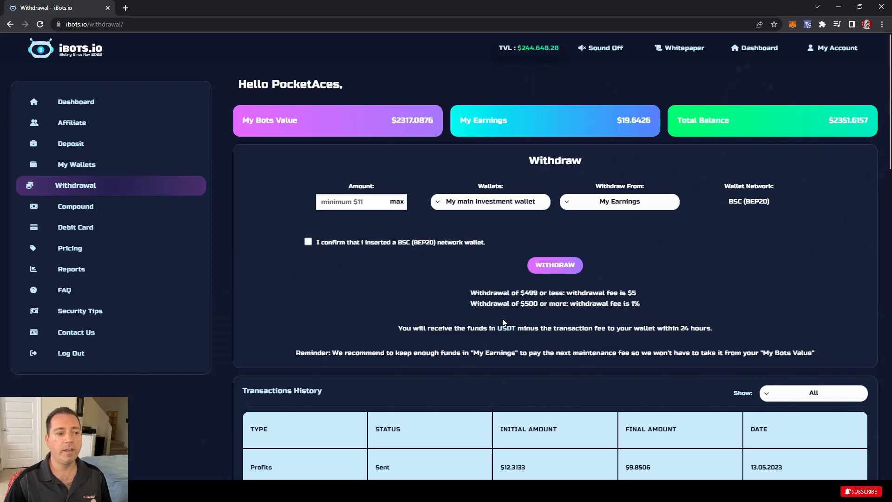
{"action": "mouse_move", "coordinate": [642, 307]}
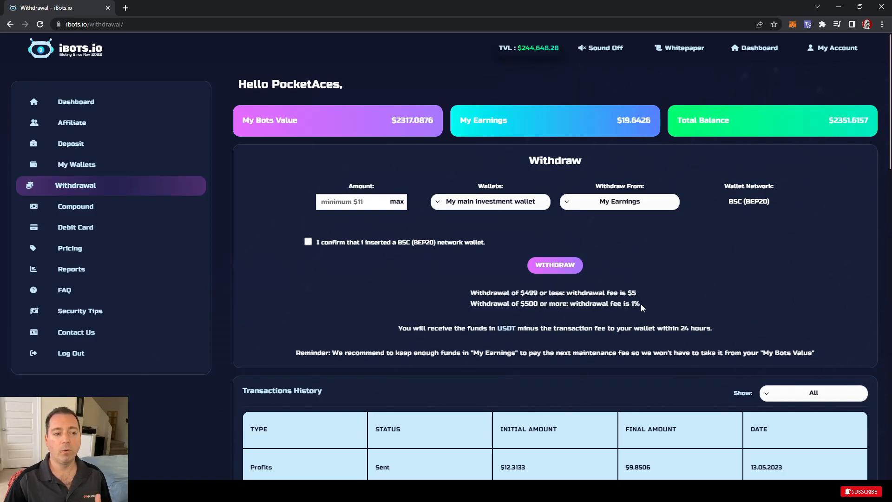
{"action": "mouse_move", "coordinate": [527, 310]}
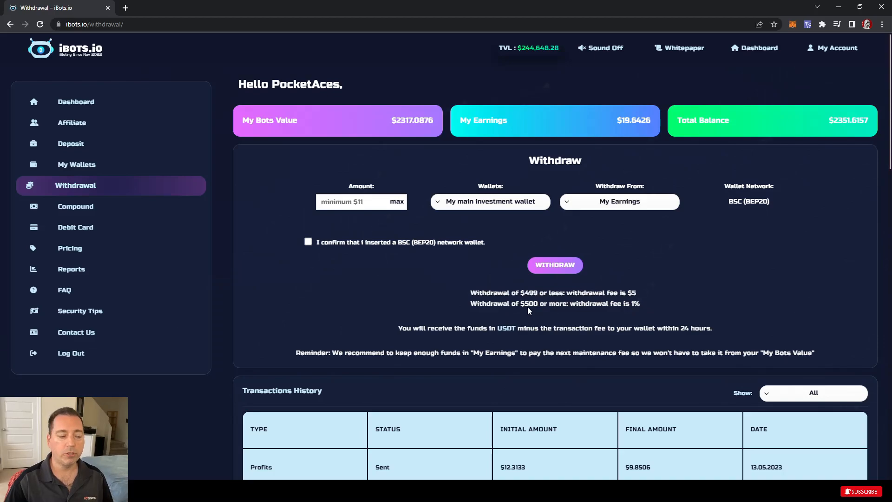
{"action": "mouse_move", "coordinate": [352, 161]}
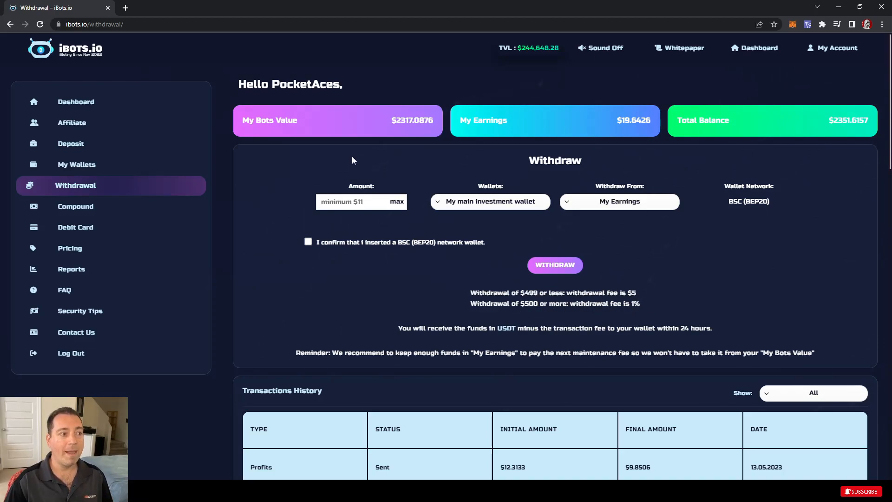
{"action": "mouse_move", "coordinate": [302, 134]}
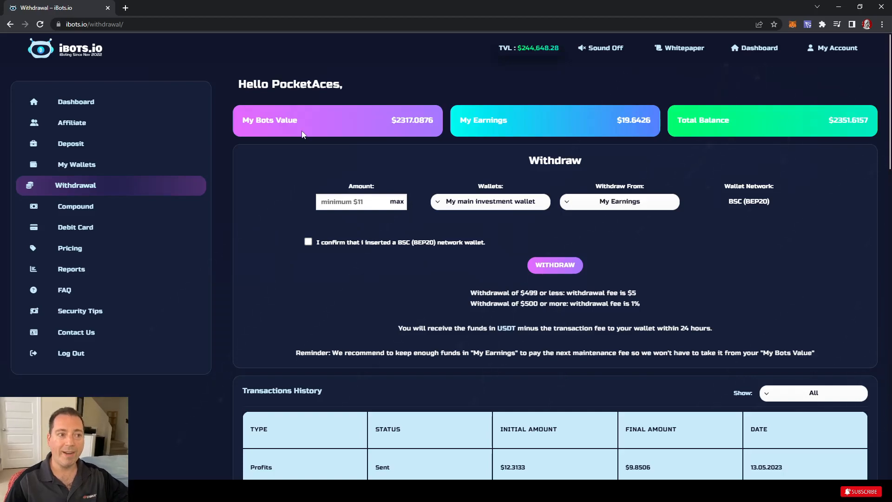
{"action": "mouse_move", "coordinate": [600, 117]}
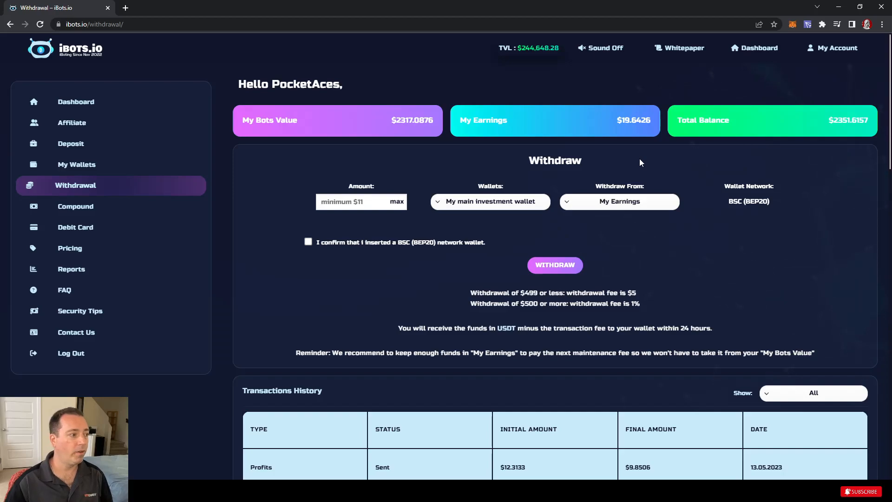
{"action": "mouse_move", "coordinate": [75, 227]}
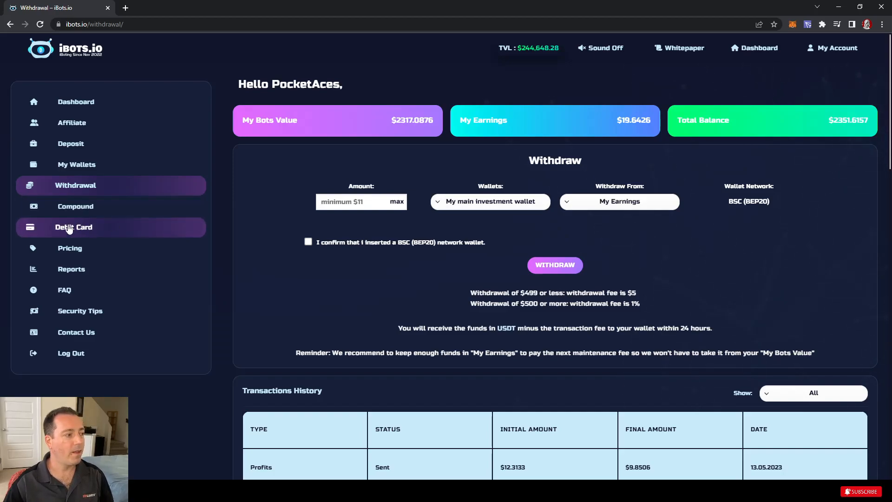
- Open the Debit Card page and review its application form and fee notes ($2 monthly, $6 issue, 8% deposit)
{"action": "left_click", "coordinate": [74, 227]}
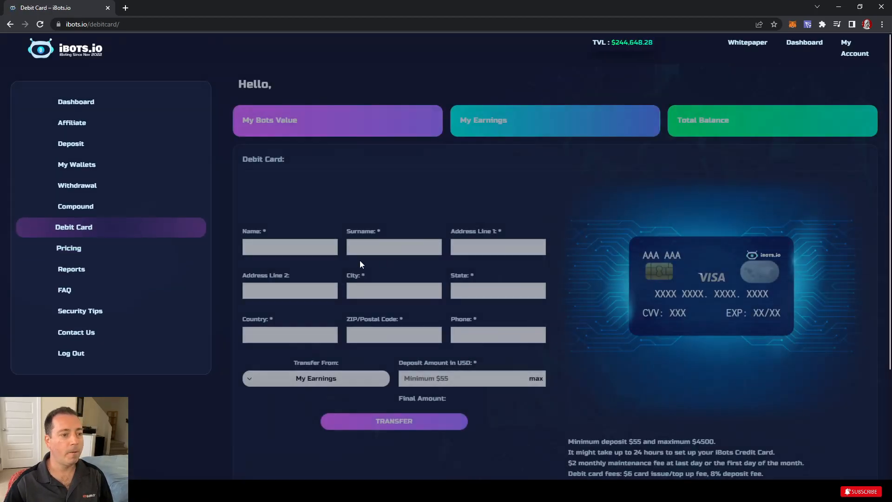
{"action": "scroll", "scroll_direction": "down", "scroll_amount": 3}
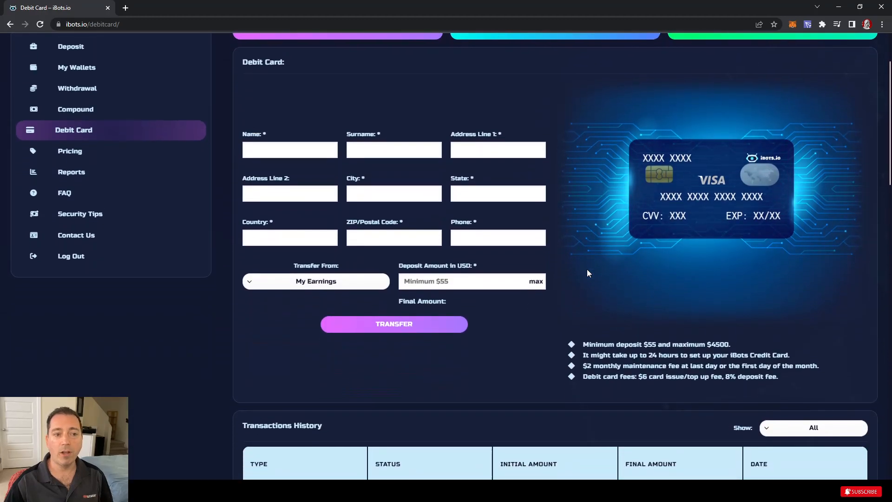
{"action": "scroll", "scroll_direction": "up", "scroll_amount": 3}
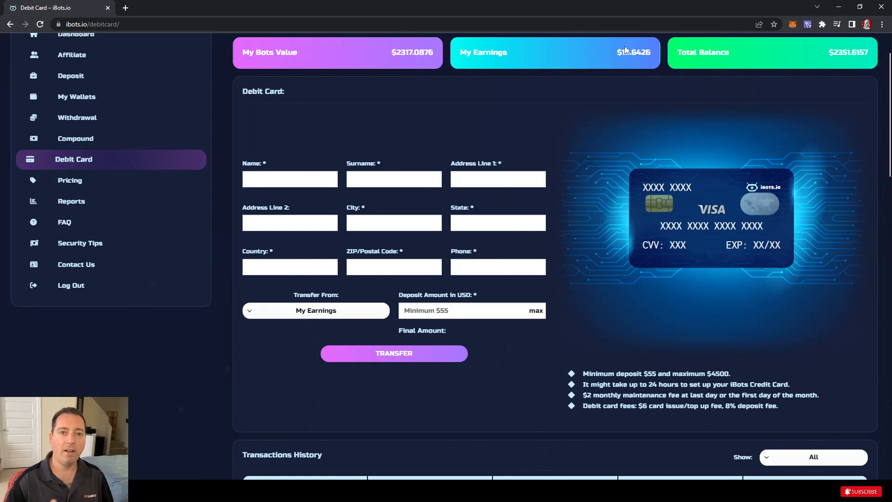
{"action": "mouse_move", "coordinate": [777, 205]}
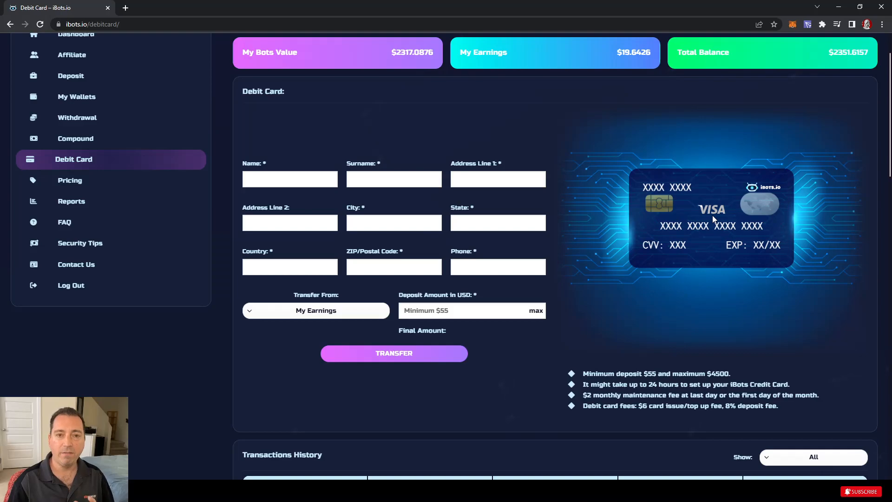
{"action": "mouse_move", "coordinate": [699, 302]}
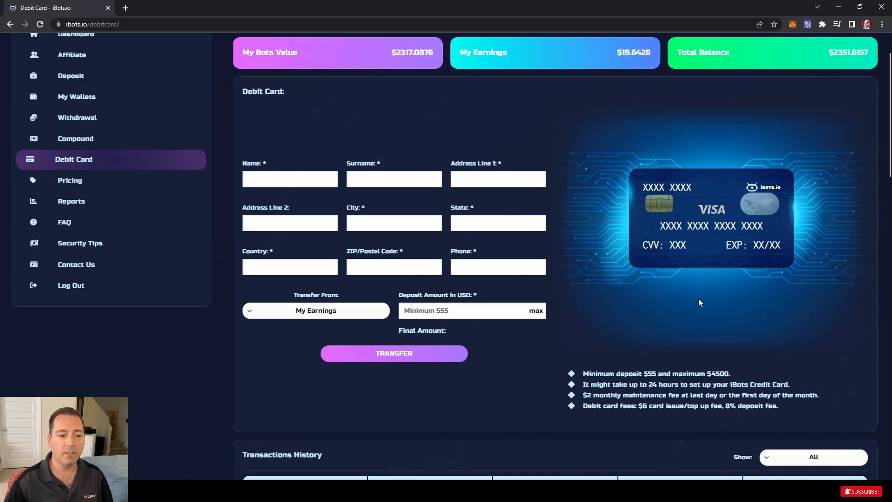
{"action": "mouse_move", "coordinate": [695, 312]}
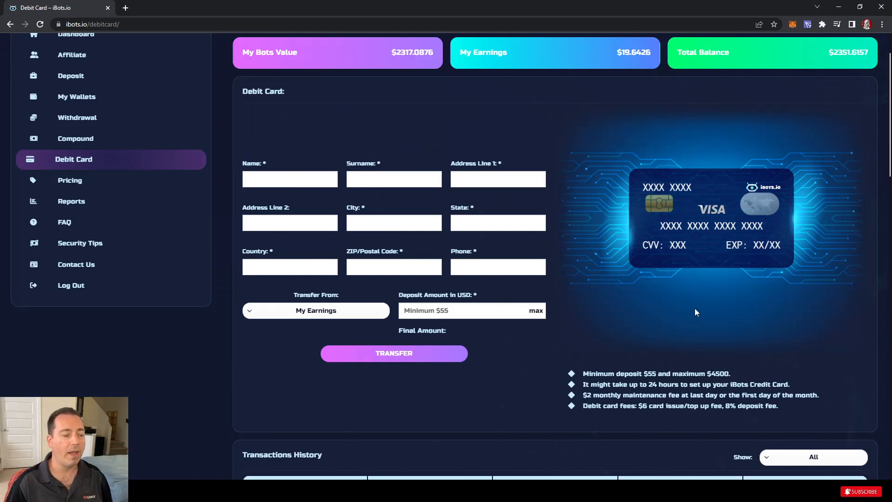
{"action": "mouse_move", "coordinate": [728, 399]}
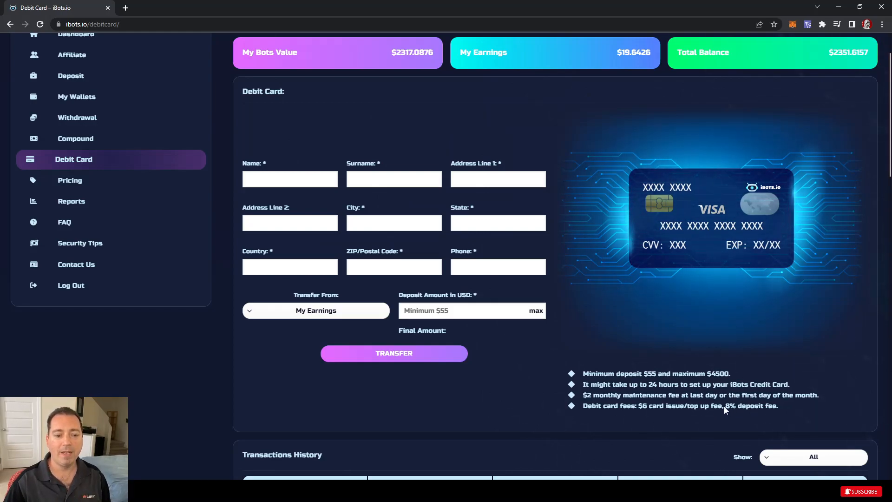
{"action": "mouse_move", "coordinate": [768, 410]}
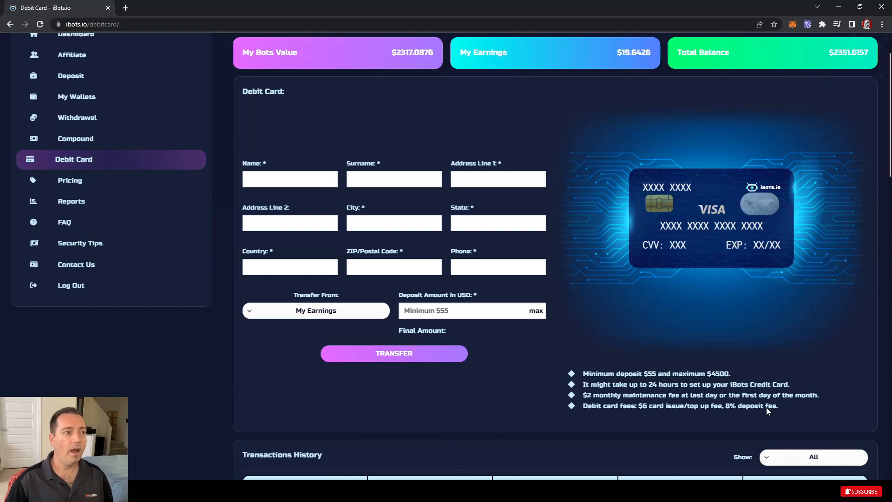
{"action": "scroll", "scroll_direction": "up", "scroll_amount": 3}
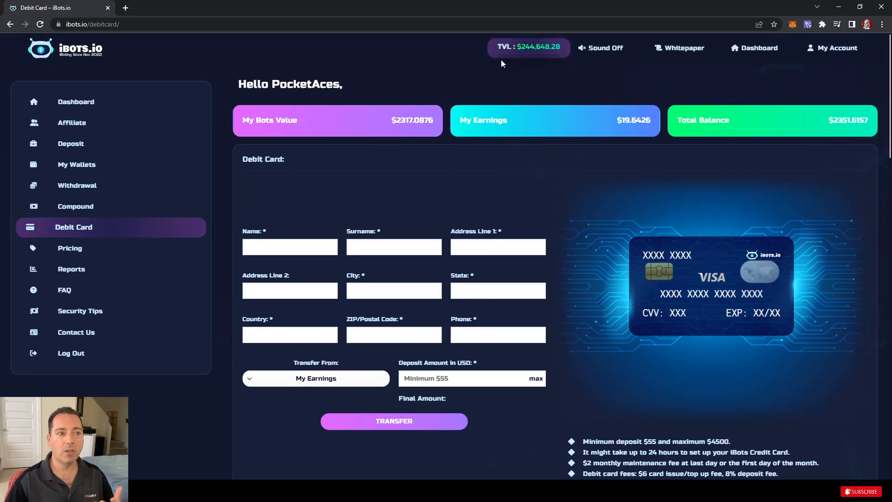